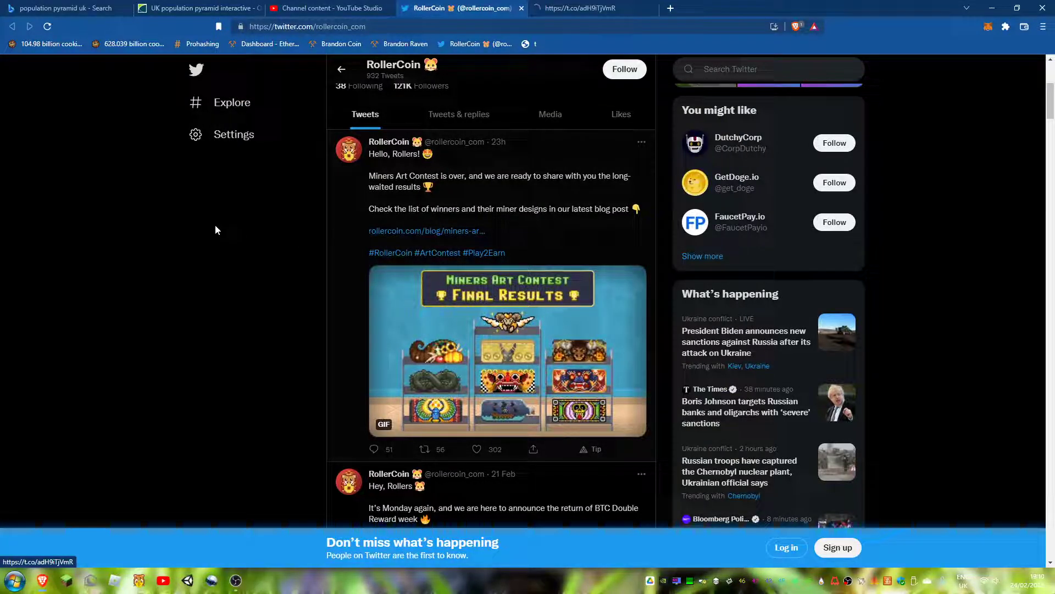
Open the Miners Art Contest results post, scroll through the winners and honourable mentions, and return
{"action": "left_click", "coordinate": [426, 230]}
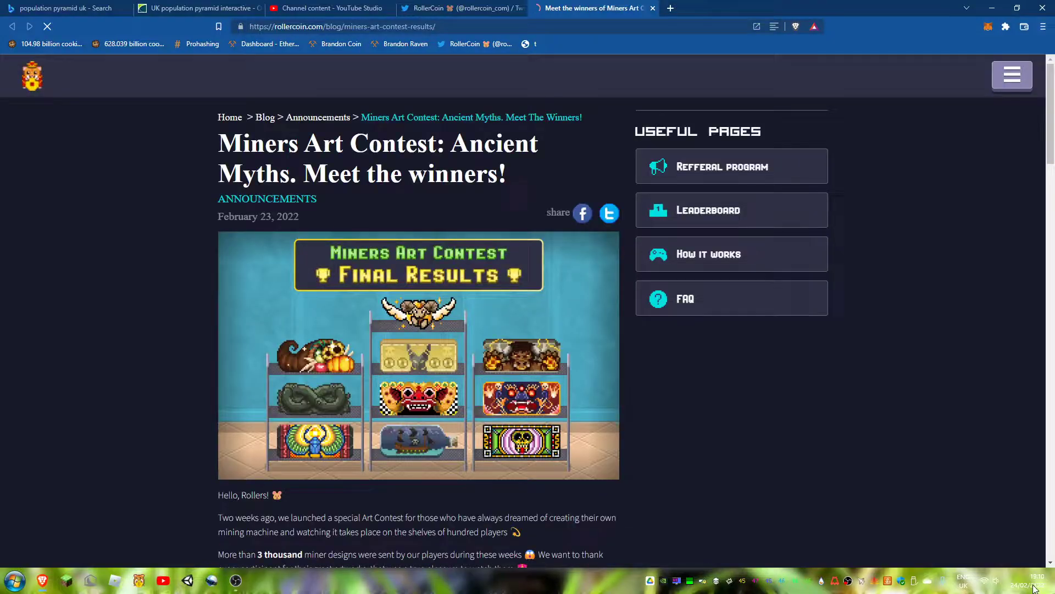
{"action": "scroll", "scroll_direction": "down", "scroll_amount": 3}
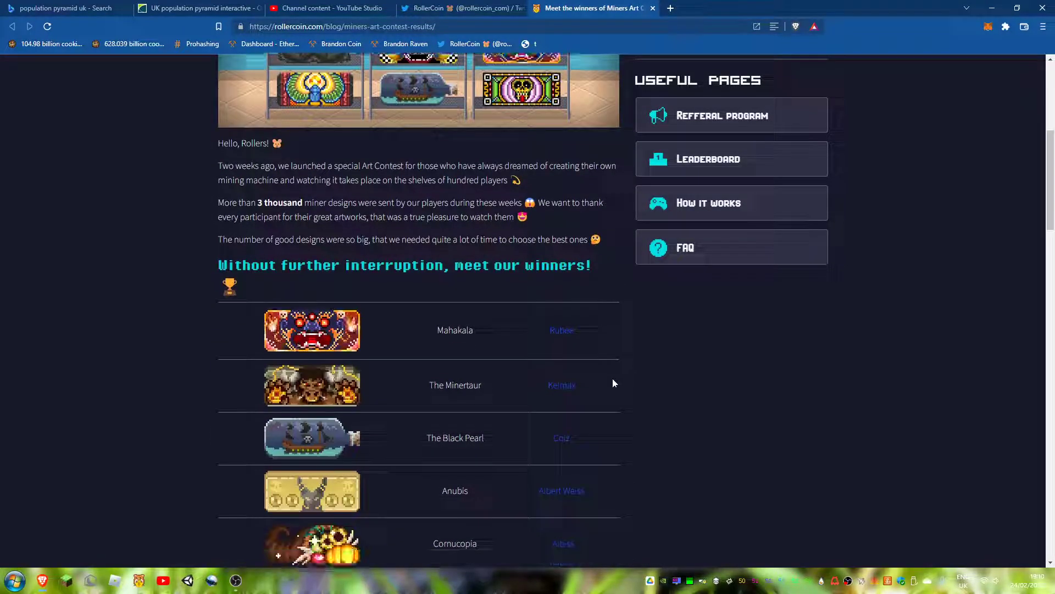
{"action": "scroll", "scroll_direction": "down", "scroll_amount": 3}
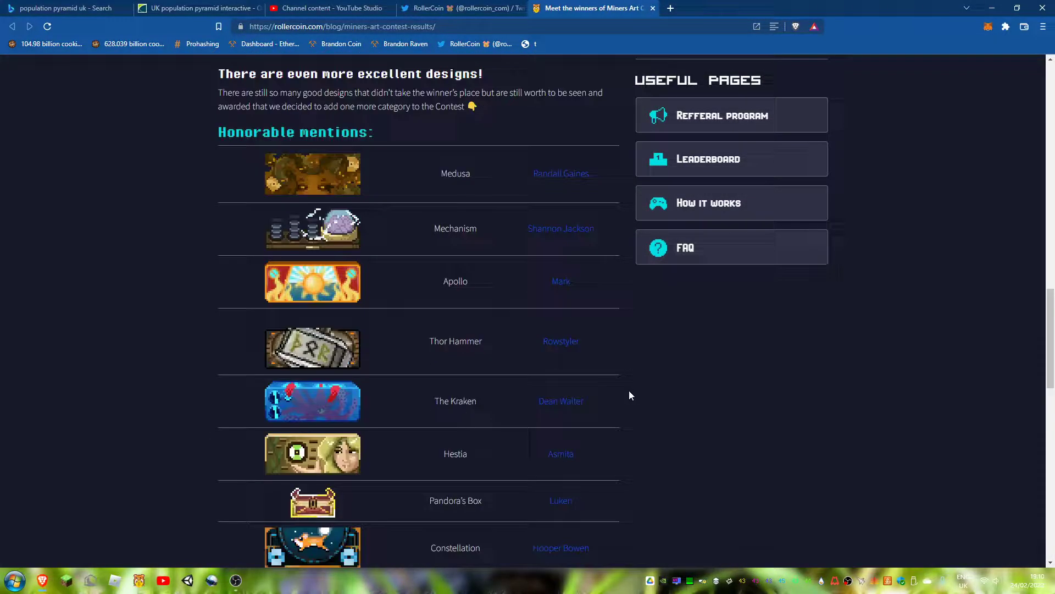
{"action": "scroll", "scroll_direction": "down", "scroll_amount": 3}
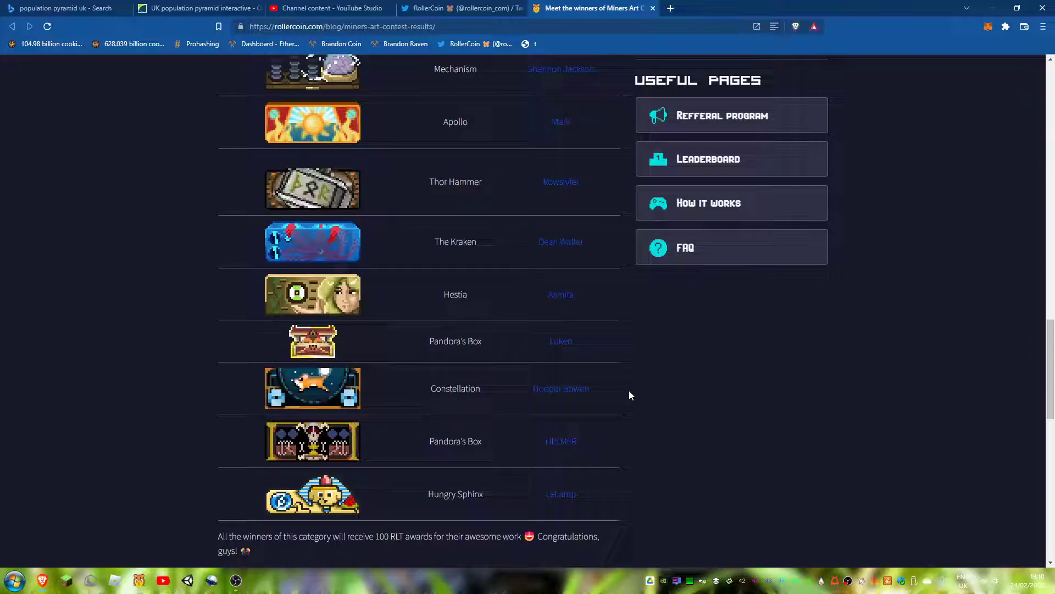
{"action": "scroll", "scroll_direction": "up", "scroll_amount": 3}
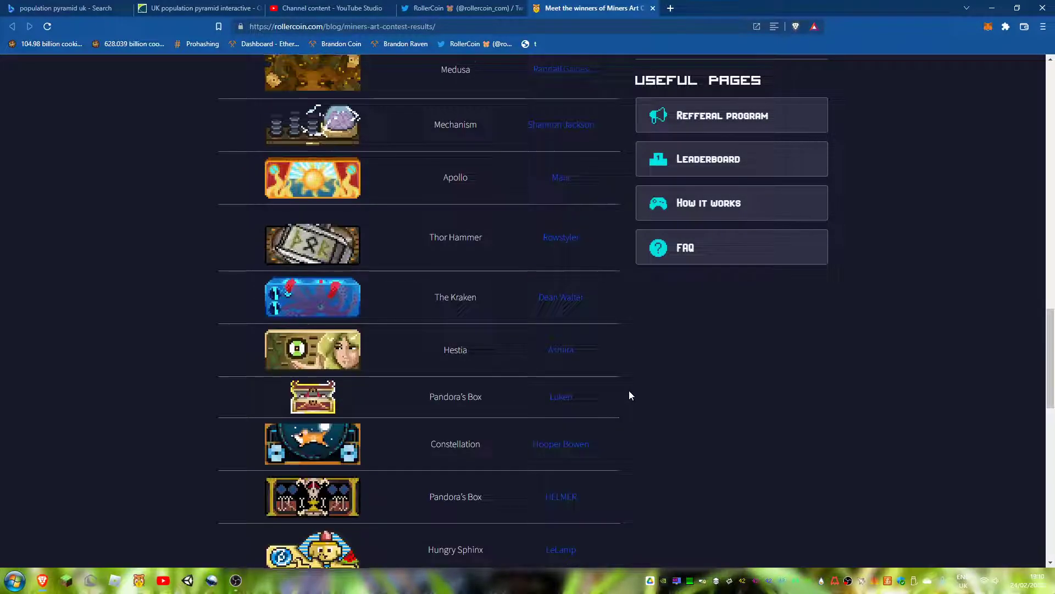
{"action": "scroll", "scroll_direction": "up", "scroll_amount": 3}
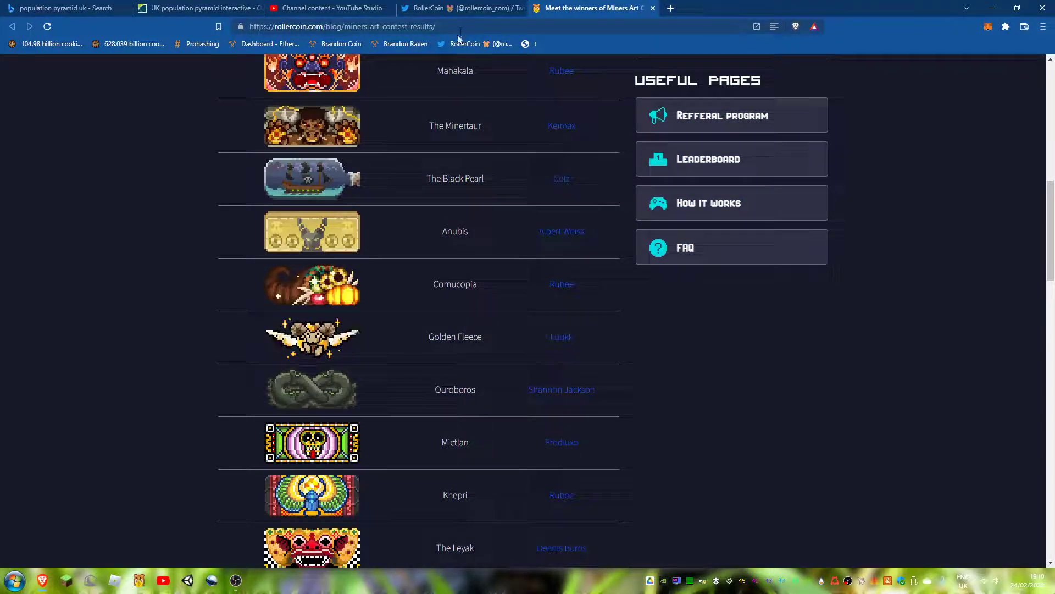
Highlight the winning design names Mahakala, Anubis and Golden Fleece in the winners list
{"action": "double_click", "coordinate": [455, 70]}
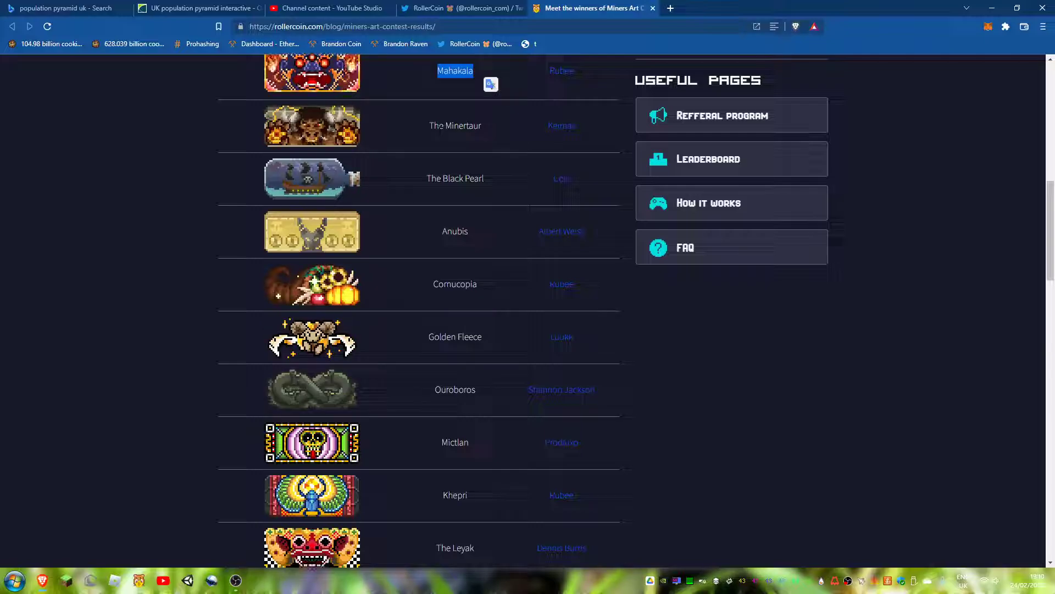
{"action": "left_click", "coordinate": [418, 189]}
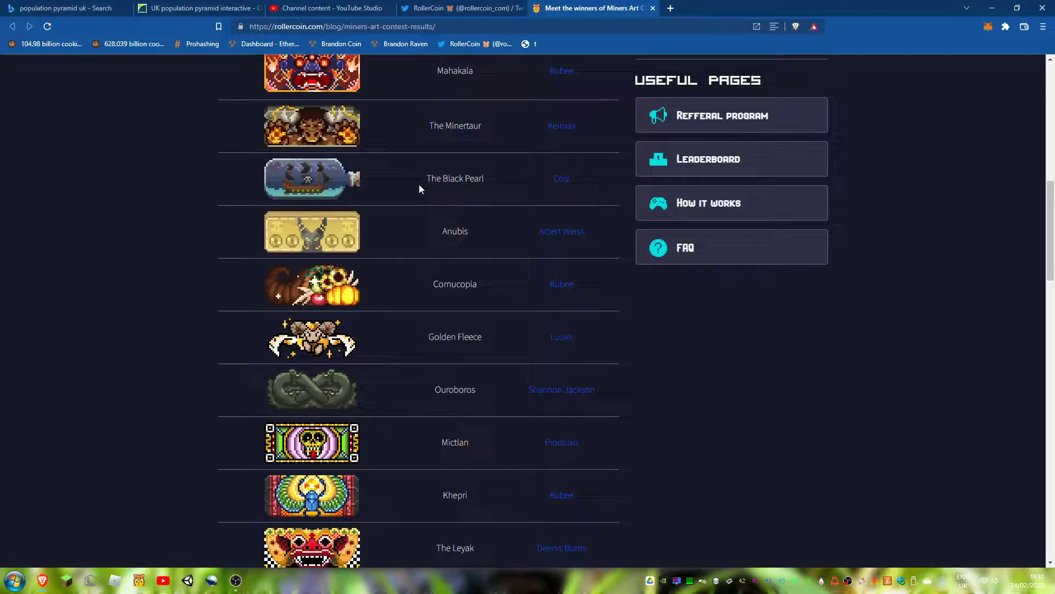
{"action": "double_click", "coordinate": [455, 231]}
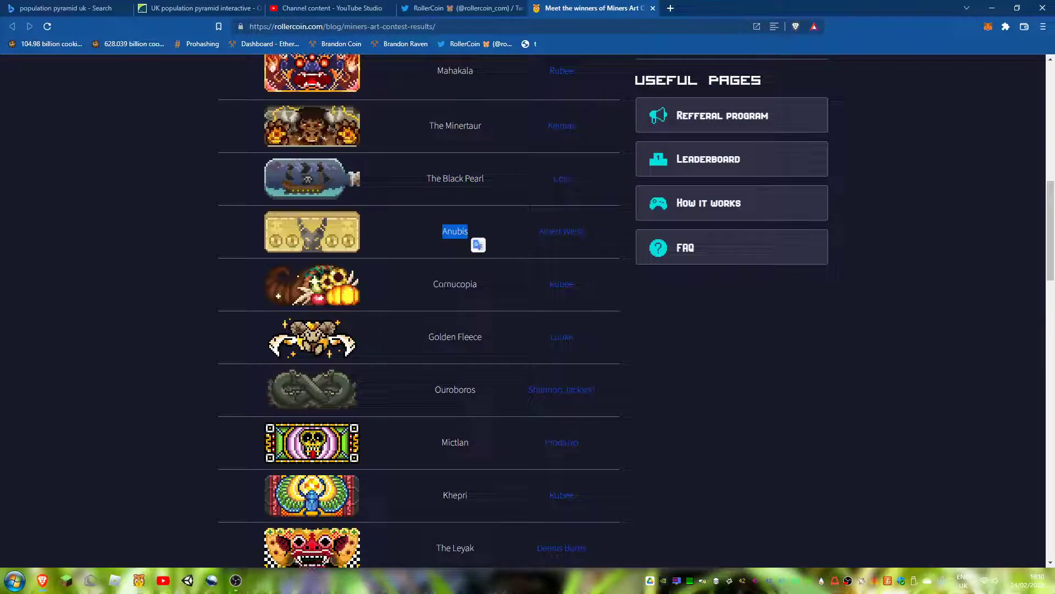
{"action": "double_click", "coordinate": [456, 337]}
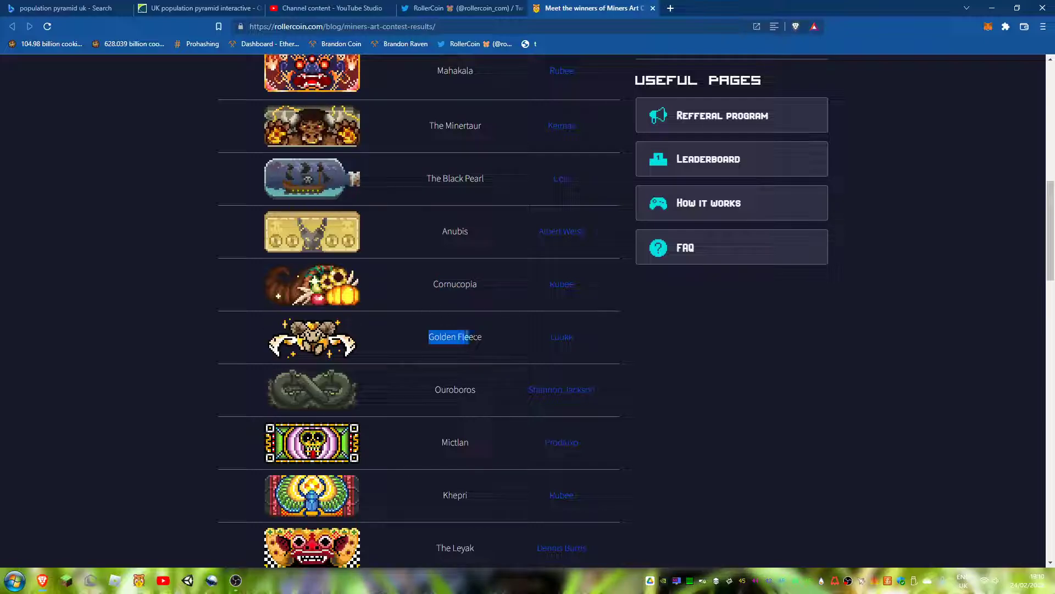
{"action": "scroll", "scroll_direction": "down", "scroll_amount": 3}
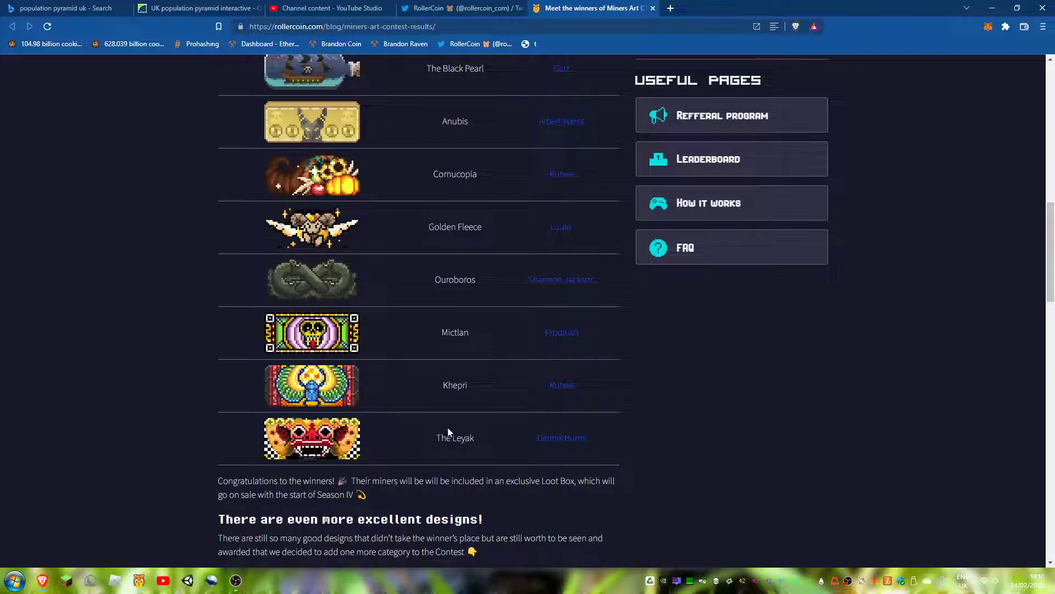
{"action": "scroll", "scroll_direction": "up", "scroll_amount": 3}
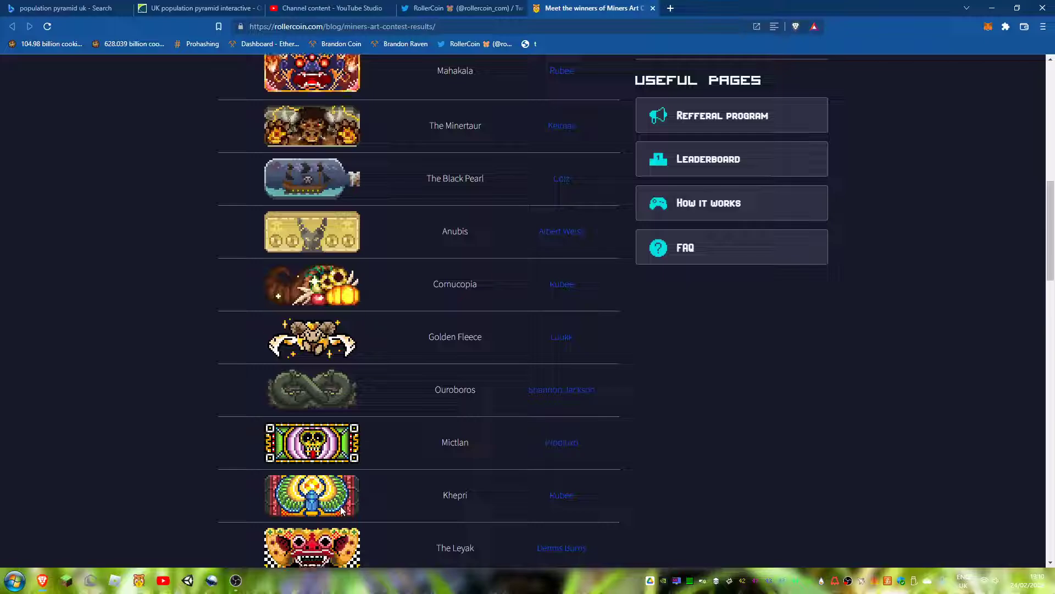
{"action": "mouse_move", "coordinate": [340, 378]}
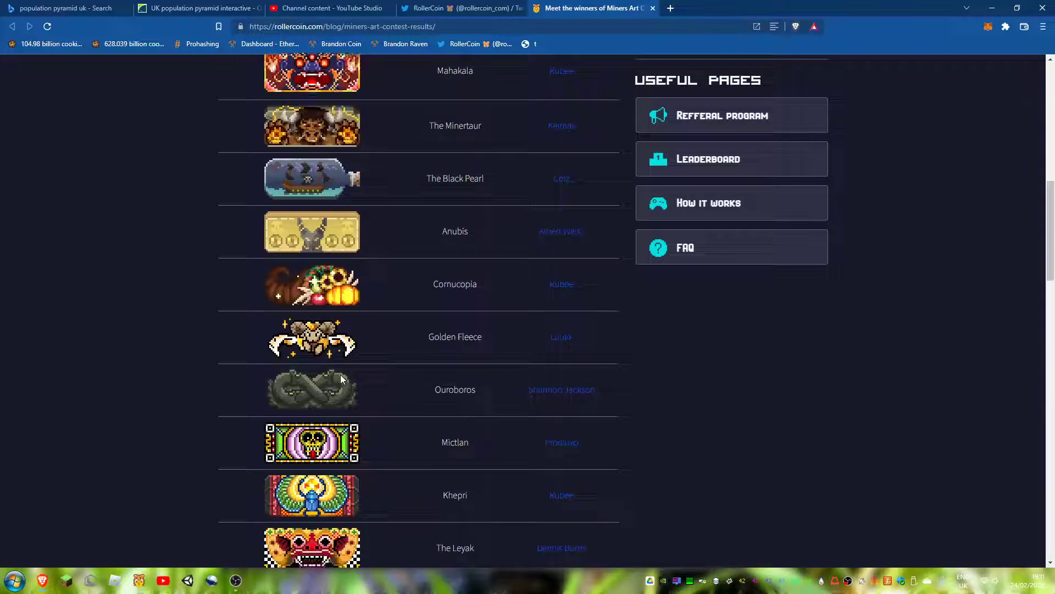
Close the contest blog post and open the YouTube Studio channel dashboard
{"action": "scroll", "scroll_direction": "down", "scroll_amount": 3}
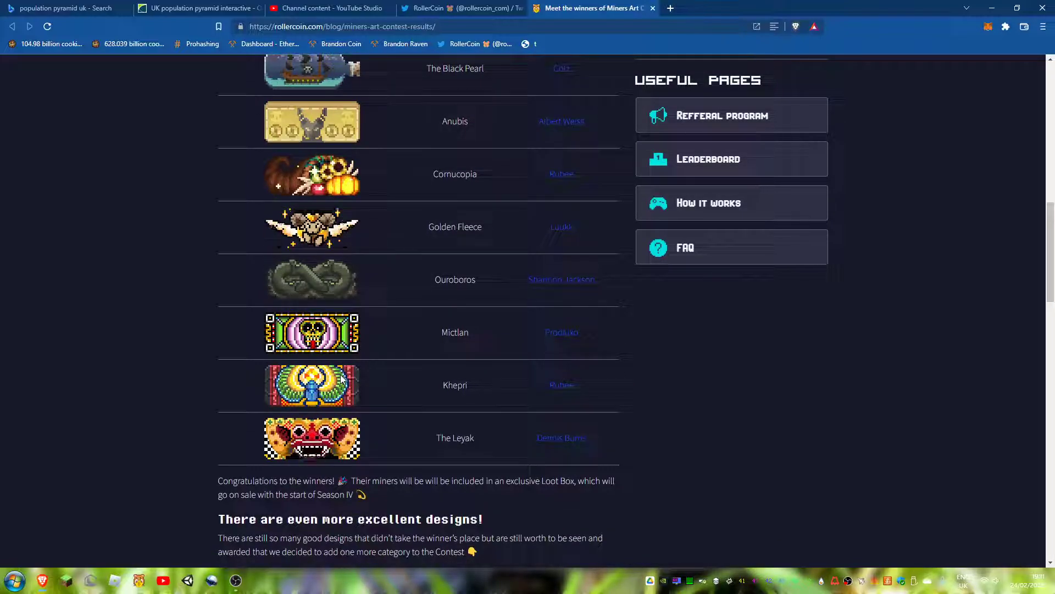
{"action": "mouse_move", "coordinate": [483, 111]}
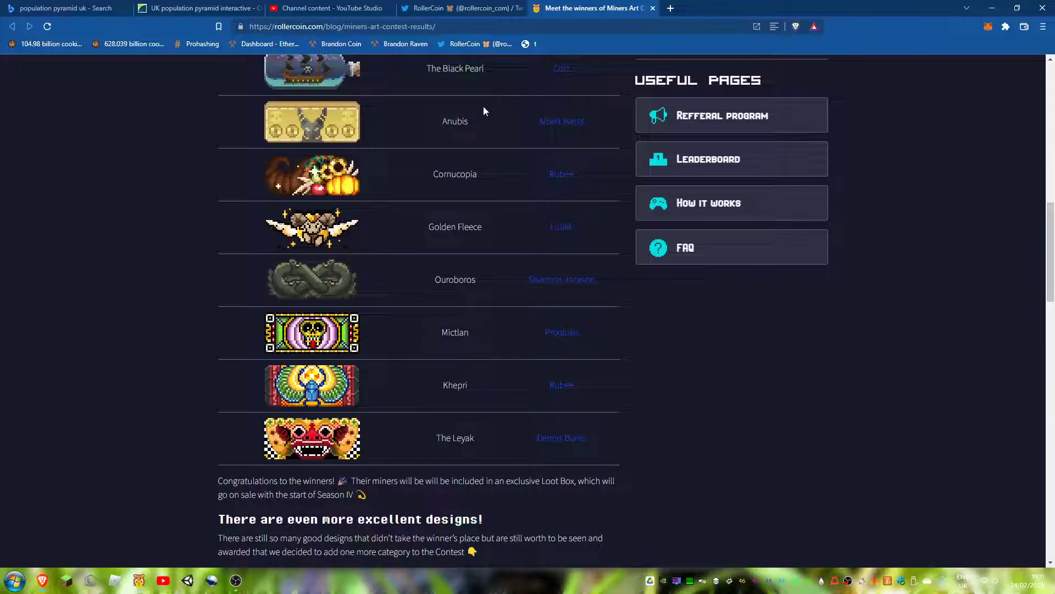
{"action": "scroll", "scroll_direction": "up", "scroll_amount": 3}
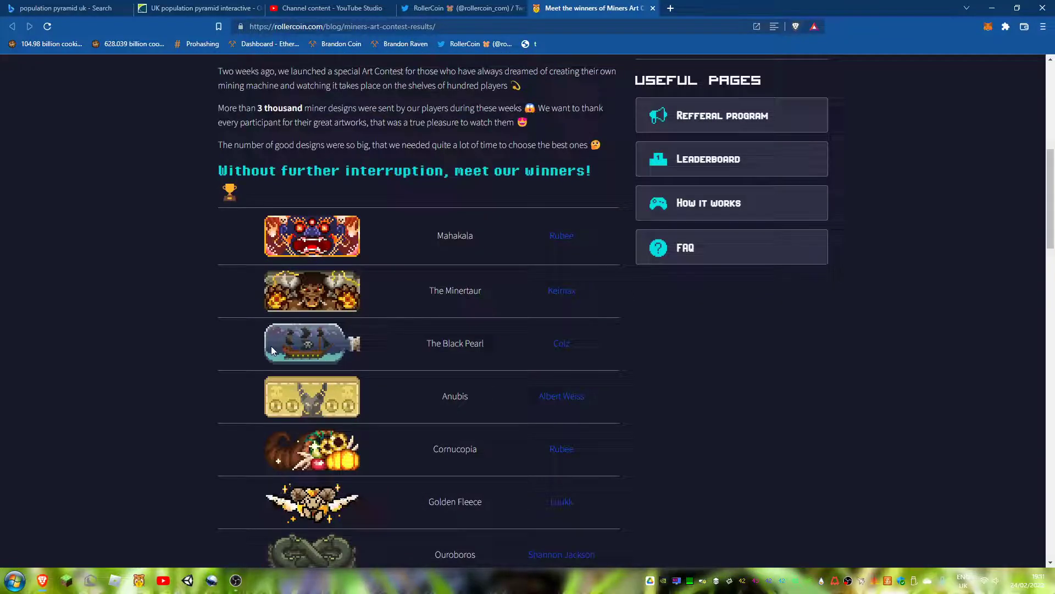
{"action": "left_click", "coordinate": [461, 9]}
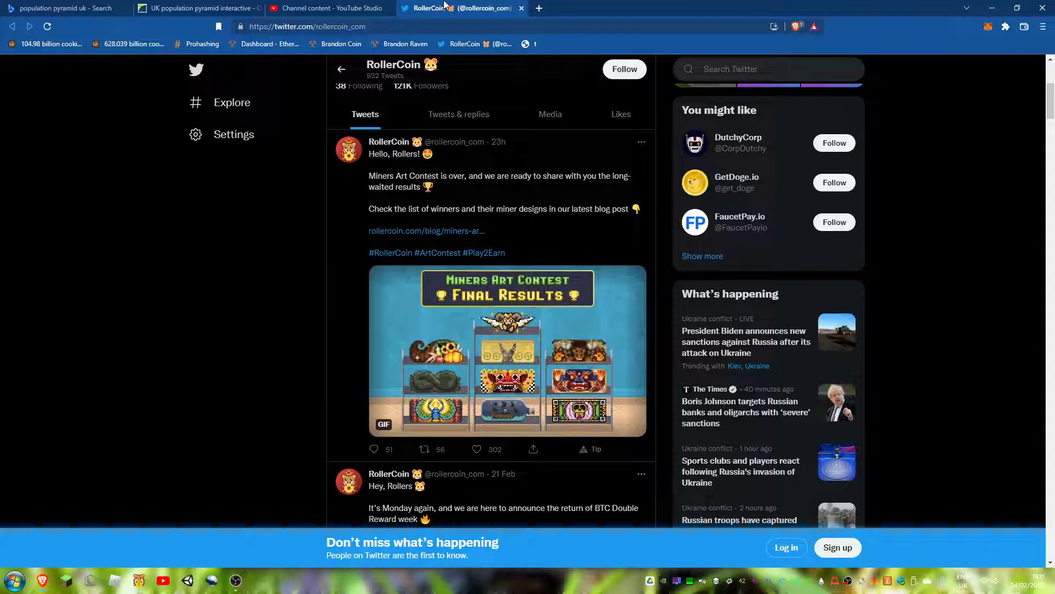
{"action": "left_click", "coordinate": [327, 8]}
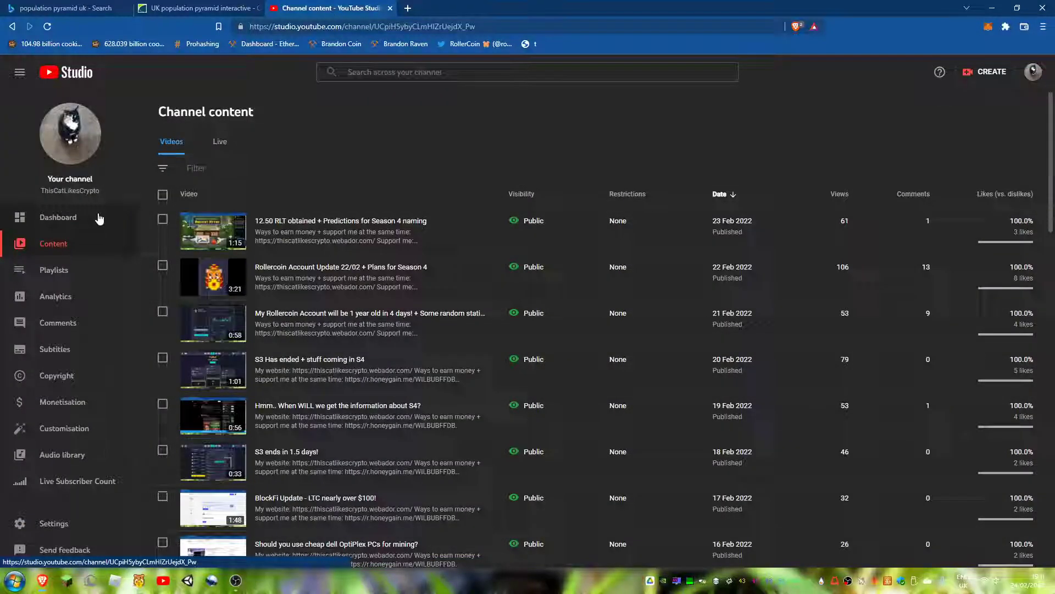
{"action": "left_click", "coordinate": [57, 216]}
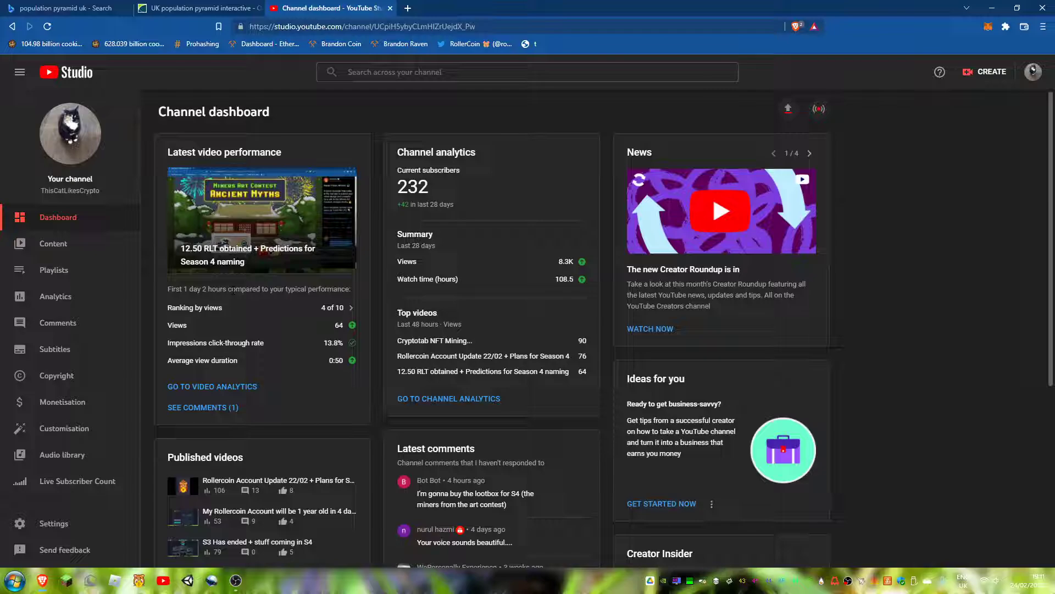